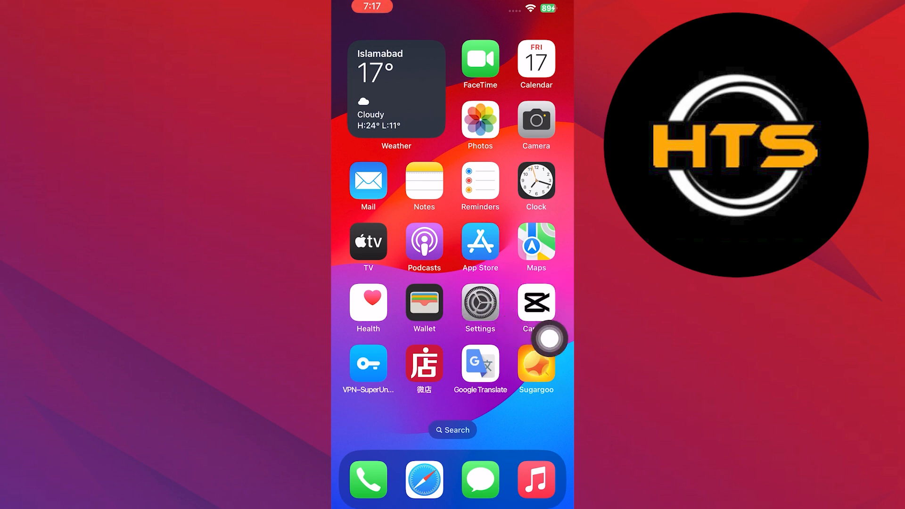
Step: Launch Settings and scroll down to the General, Display & Brightness and Accessibility entries
click(479, 302)
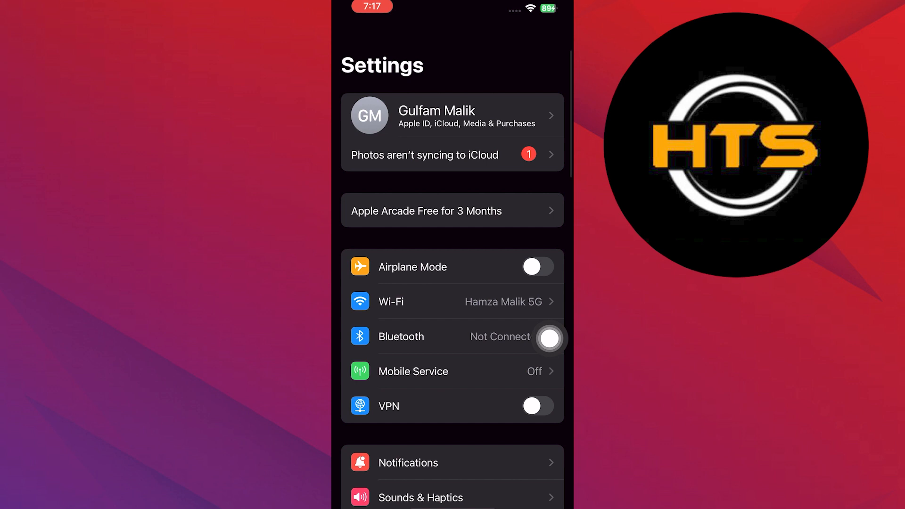
scroll(down, 3)
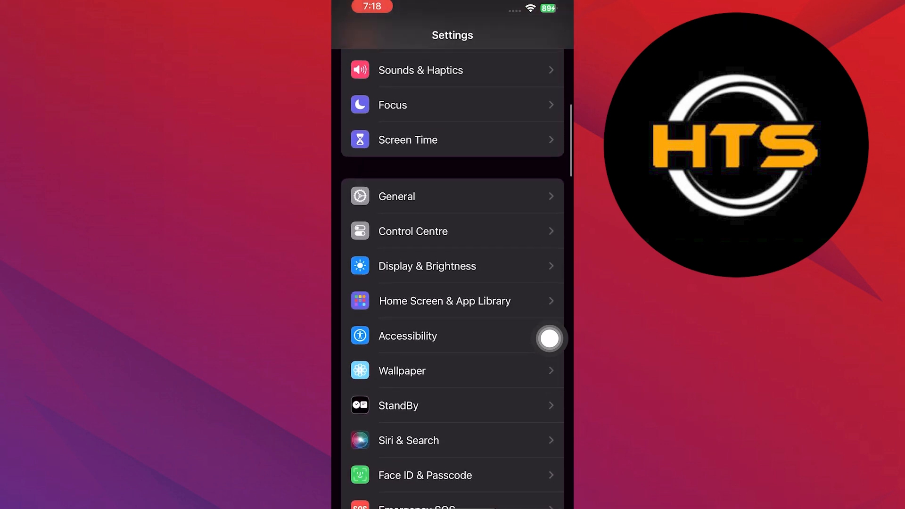
mouse_move(444, 206)
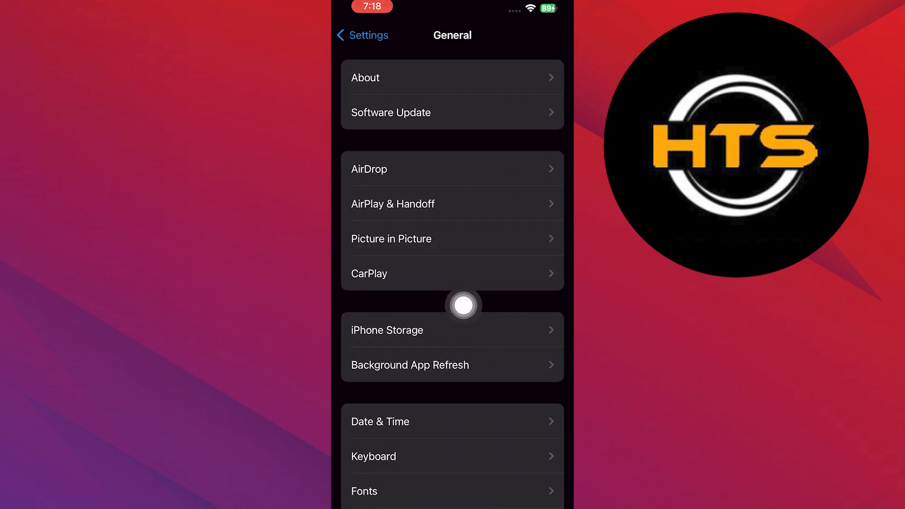
Step: Open iPhone Storage and scroll the app-size list down toward Roblox
click(387, 330)
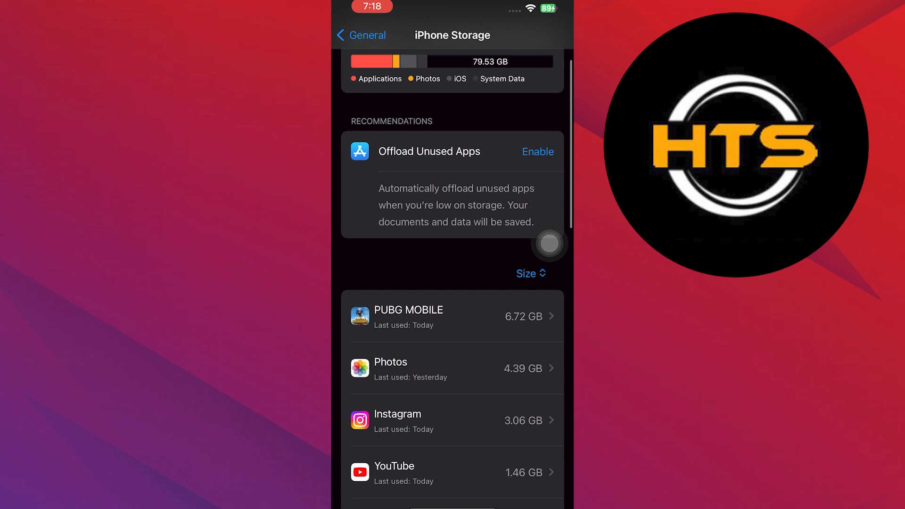
scroll(down, 3)
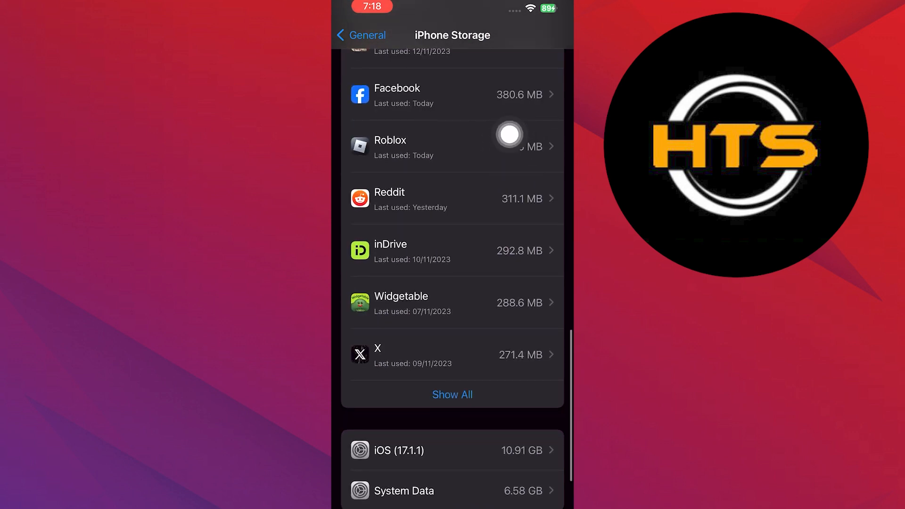